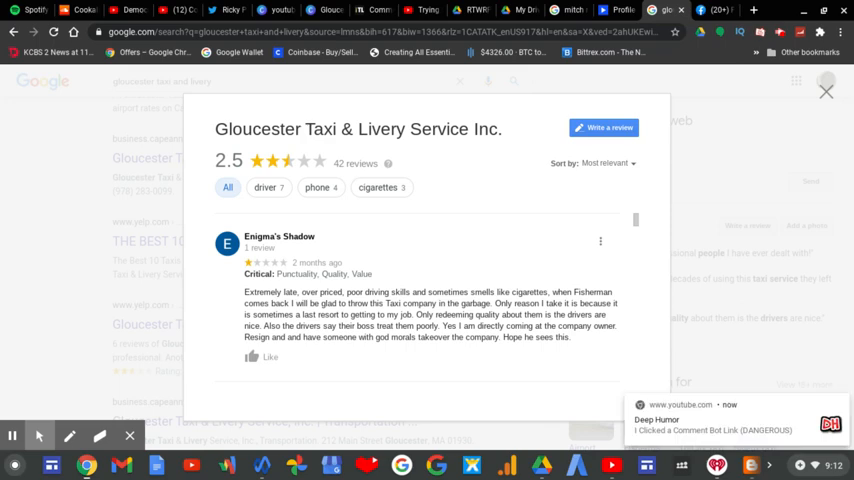
mouse_move(611, 361)
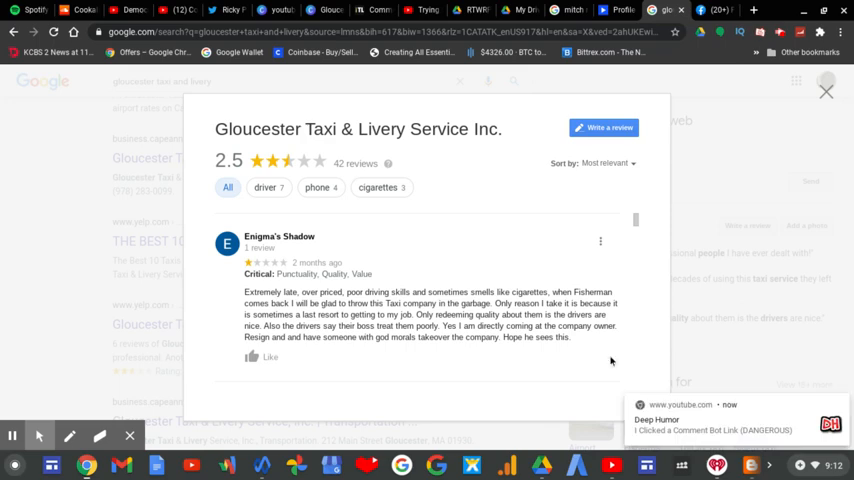
mouse_move(633, 237)
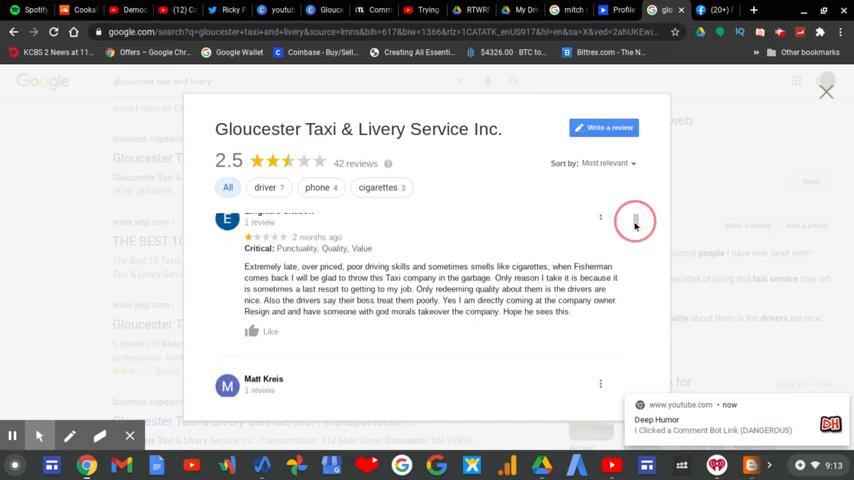
- Scroll the Gloucester Taxi reviews past the one-star reviews to the two-star Lyft/Uber fare complaint
scroll("down", 3)
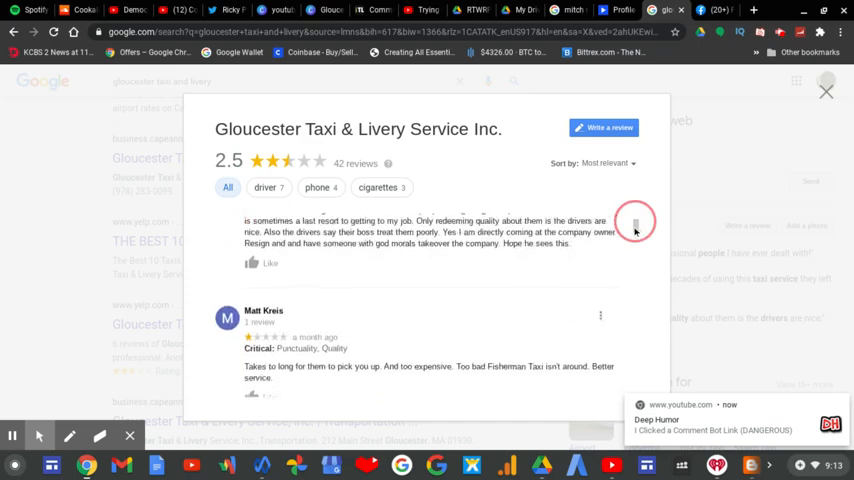
scroll("down", 3)
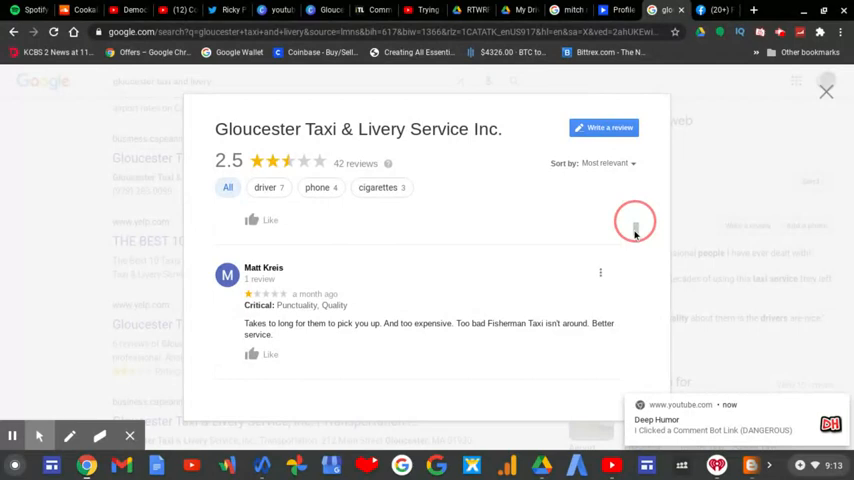
scroll("down", 3)
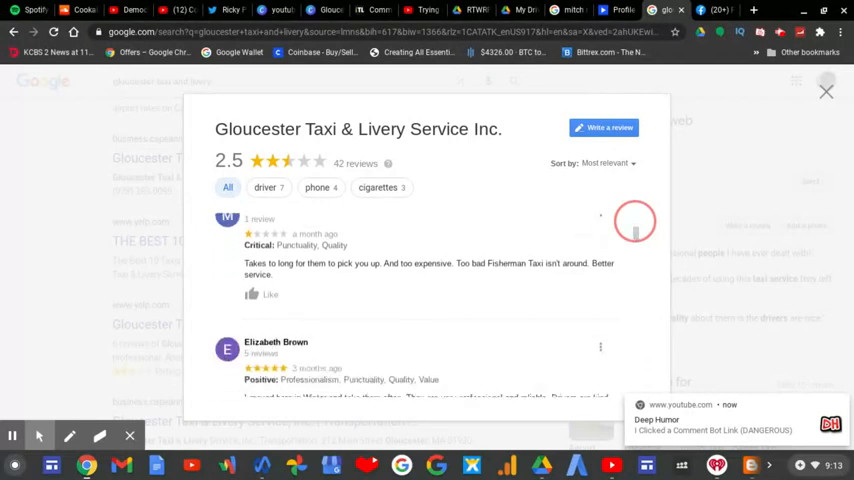
scroll("down", 3)
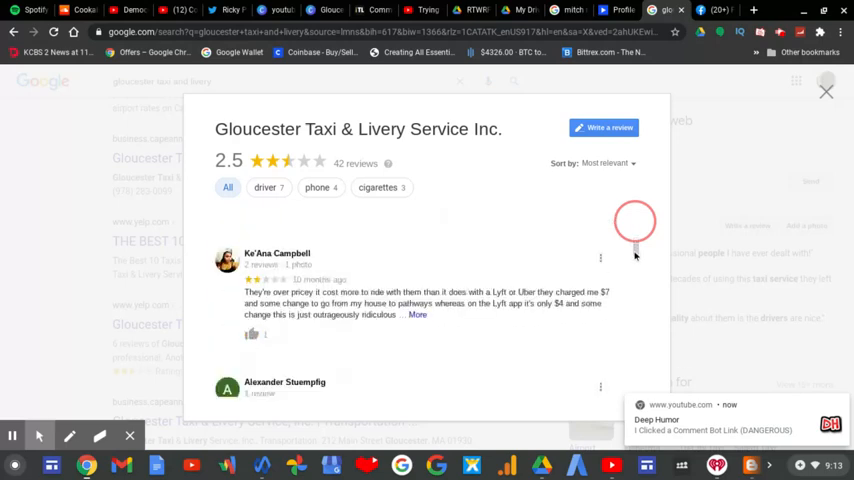
scroll("down", 3)
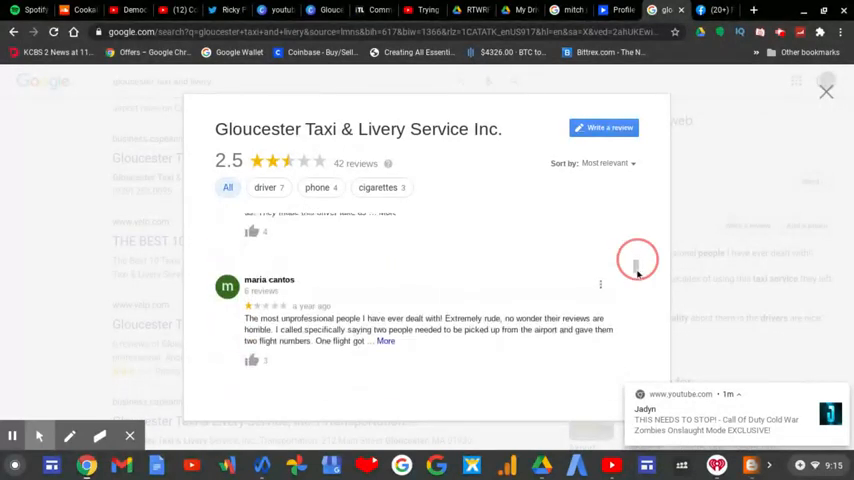
scroll("down", 3)
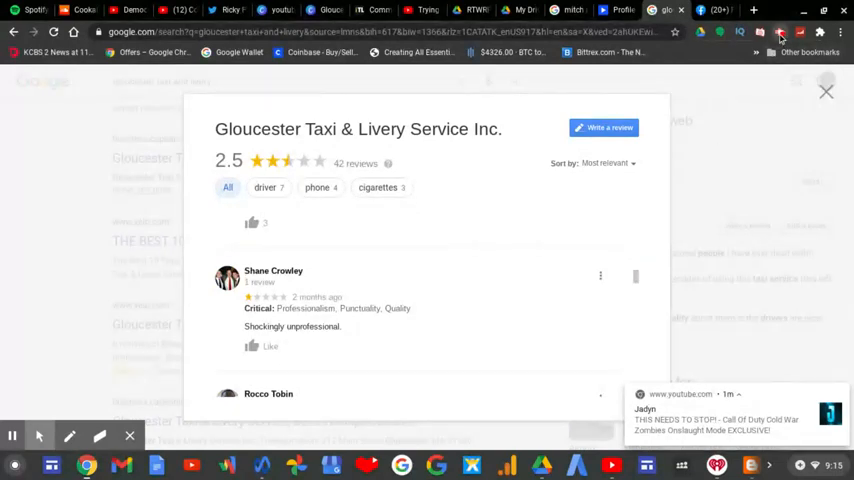
left_click(781, 32)
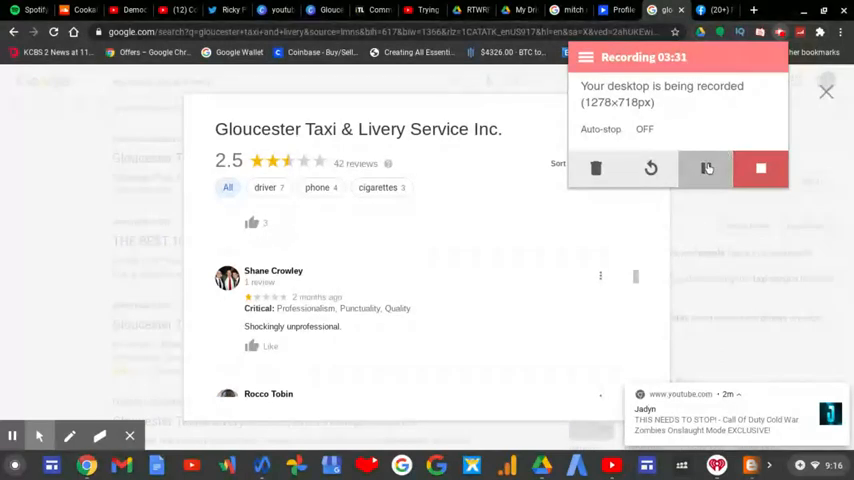
left_click(705, 168)
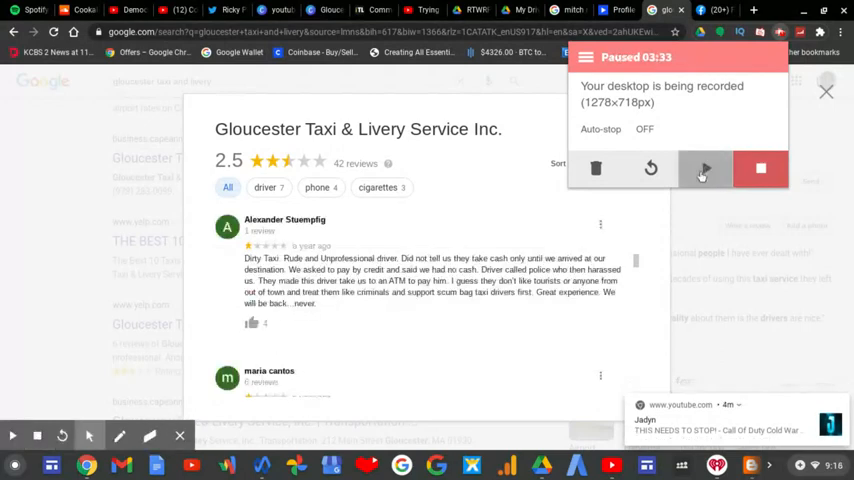
left_click(703, 168)
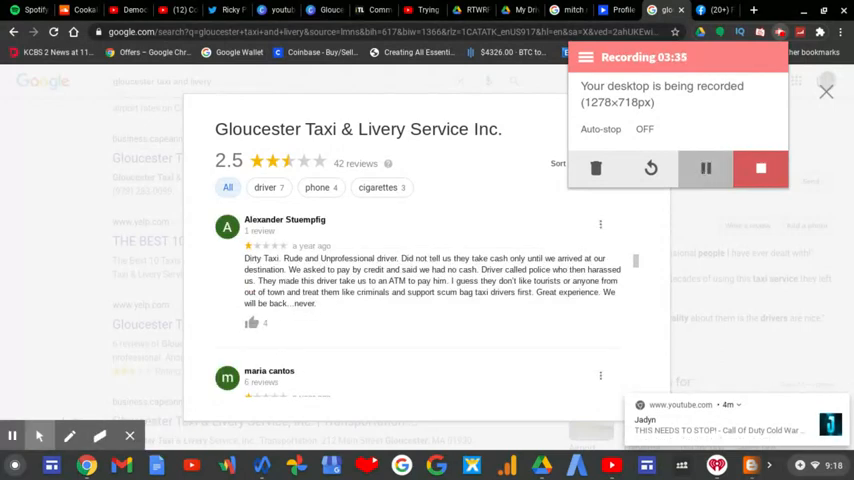